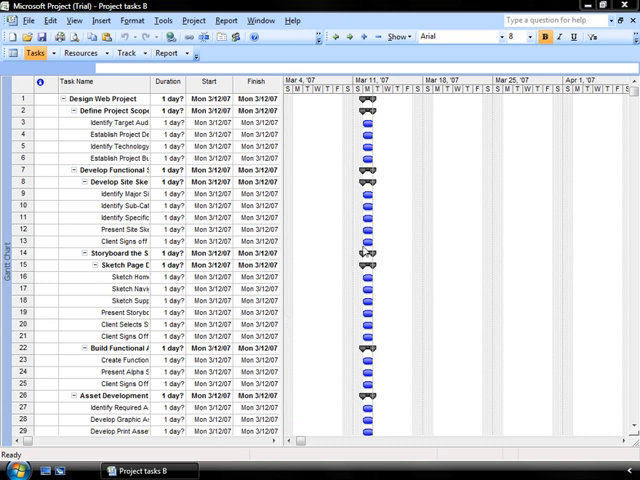
{"action": "mouse_move", "coordinate": [418, 109]}
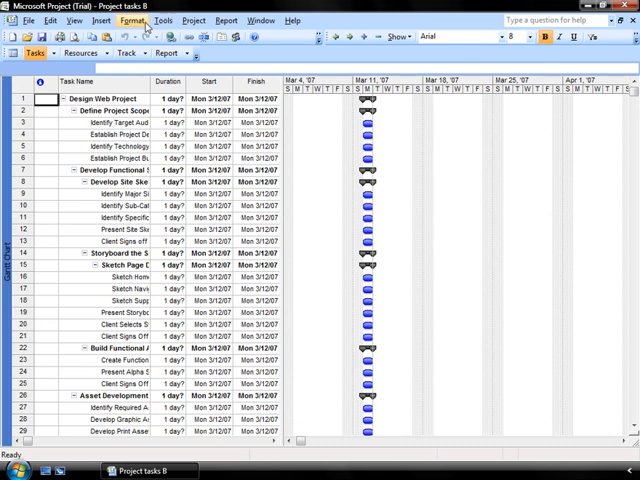
- Open the Timescale settings and set the middle tier units to Days
{"action": "left_click", "coordinate": [132, 19]}
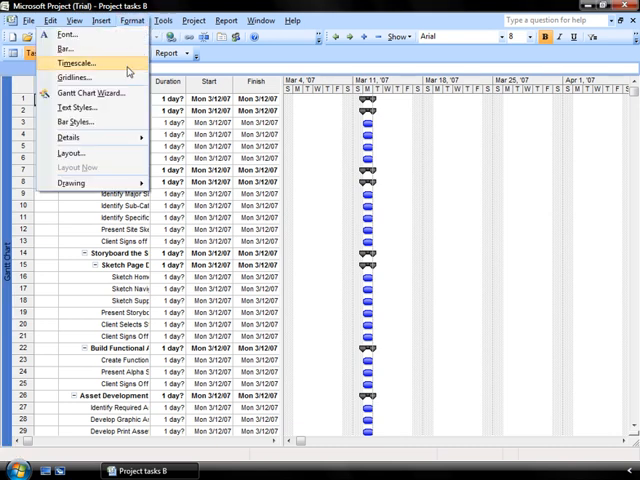
{"action": "left_click", "coordinate": [73, 64]}
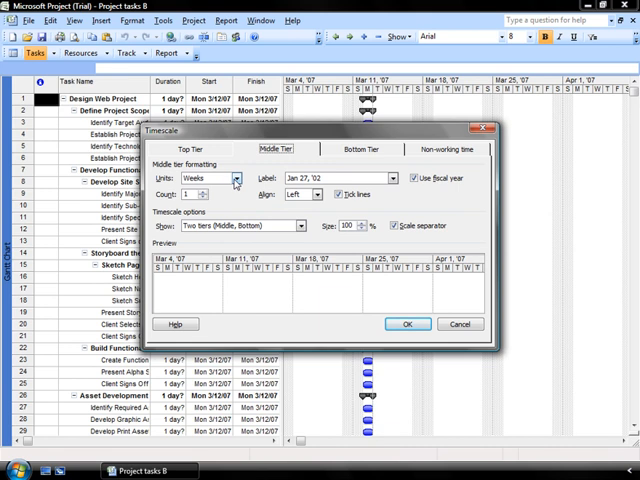
{"action": "left_click", "coordinate": [238, 179]}
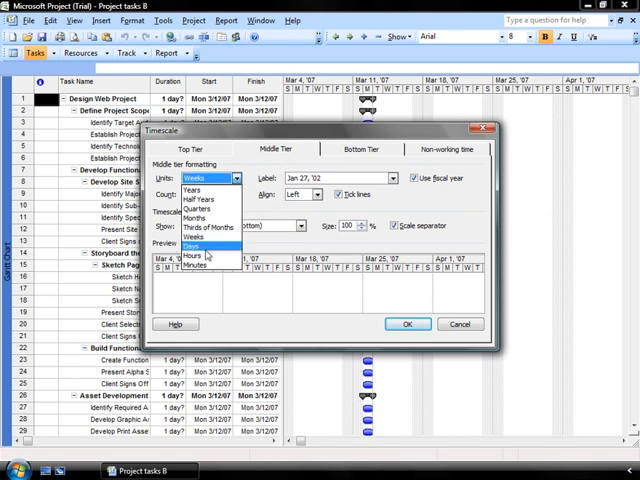
{"action": "left_click", "coordinate": [198, 243]}
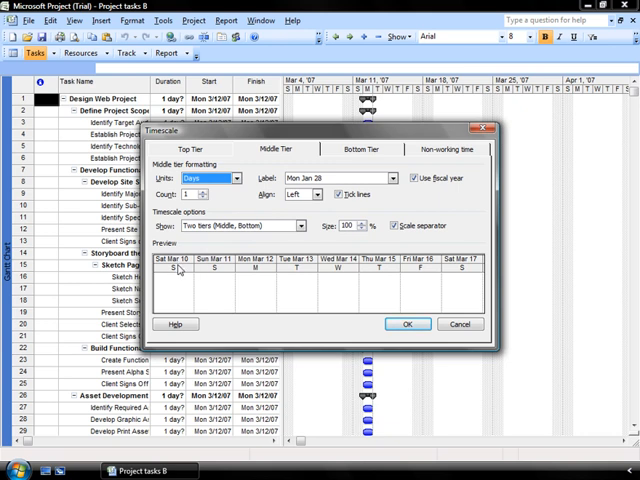
{"action": "mouse_move", "coordinate": [265, 293]}
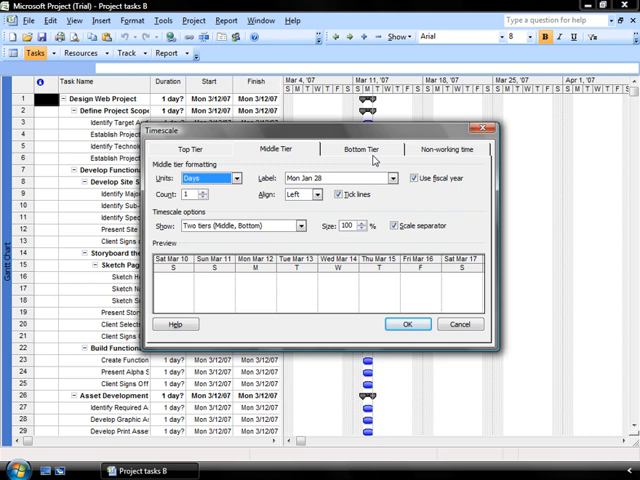
- Set the bottom tier units to Hours, then switch them back to Days
{"action": "left_click", "coordinate": [370, 148]}
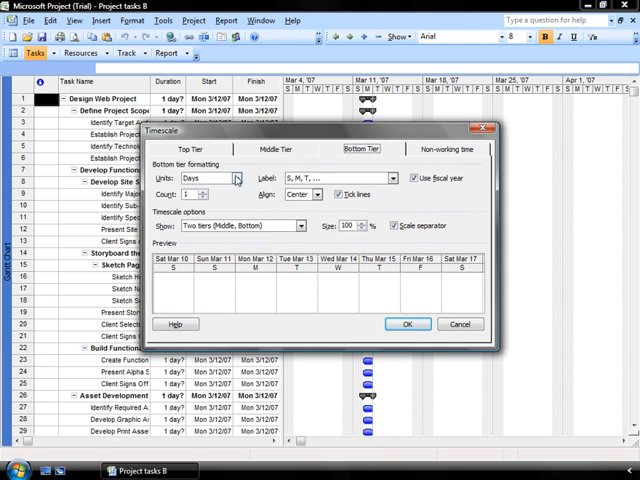
{"action": "left_click", "coordinate": [237, 179]}
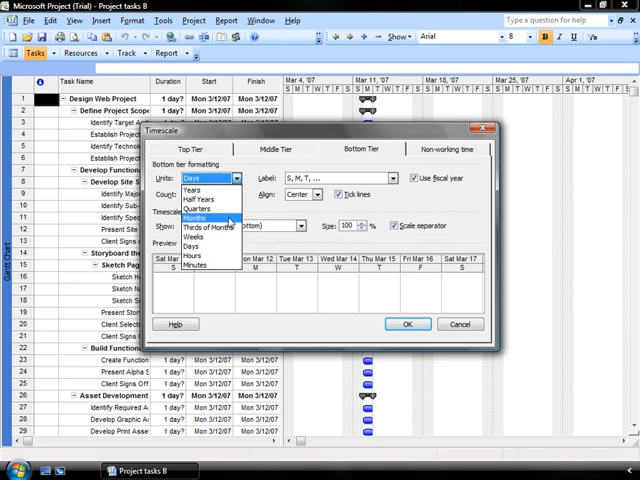
{"action": "left_click", "coordinate": [205, 243]}
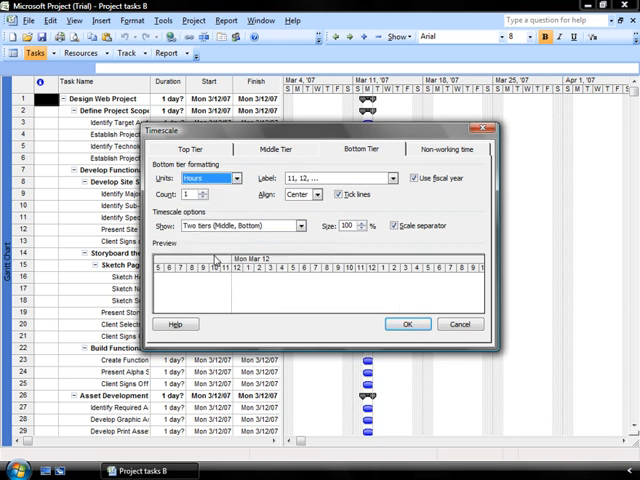
{"action": "mouse_move", "coordinate": [457, 285]}
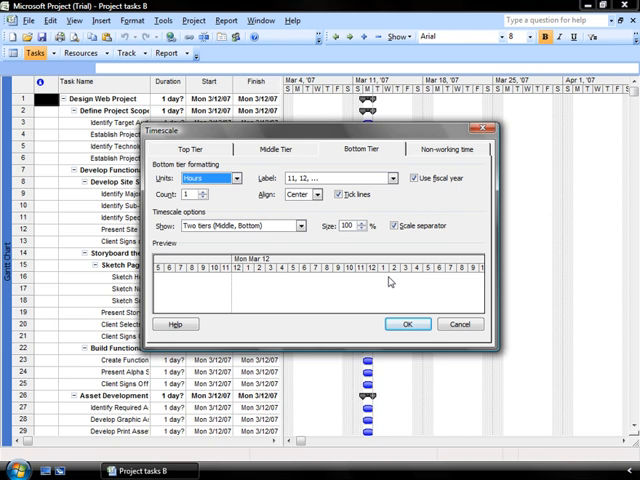
{"action": "left_click", "coordinate": [238, 178]}
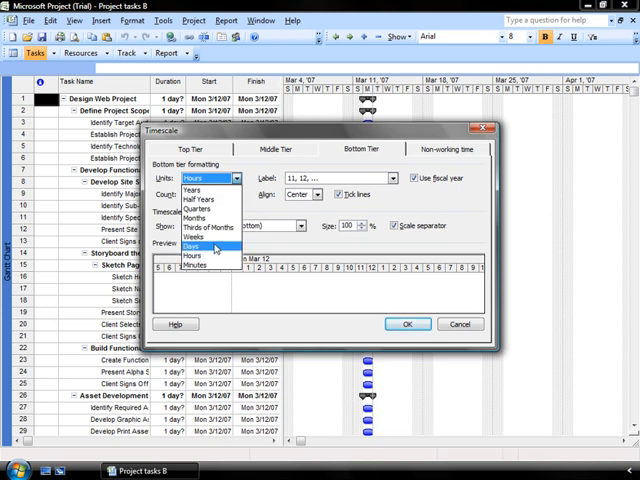
{"action": "left_click", "coordinate": [196, 242]}
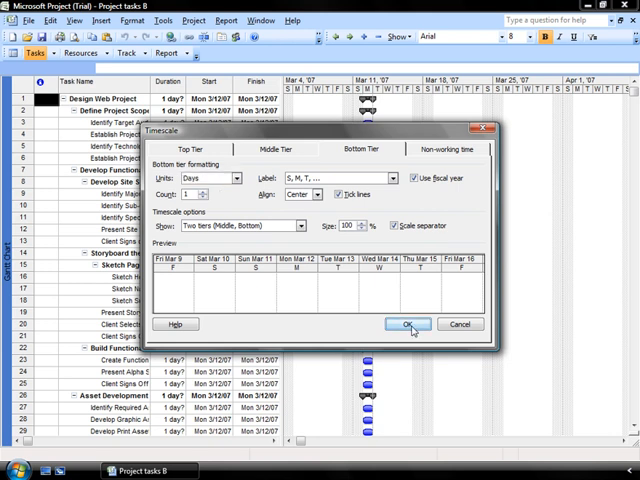
- Apply the day-based timescale settings to the Gantt chart
{"action": "left_click", "coordinate": [404, 324]}
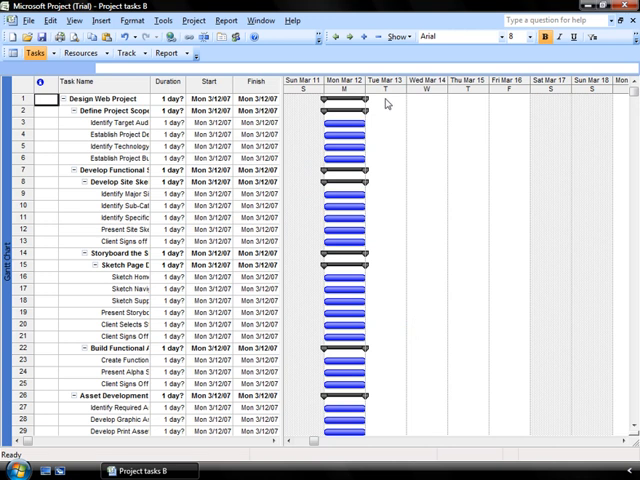
{"action": "mouse_move", "coordinate": [349, 107]}
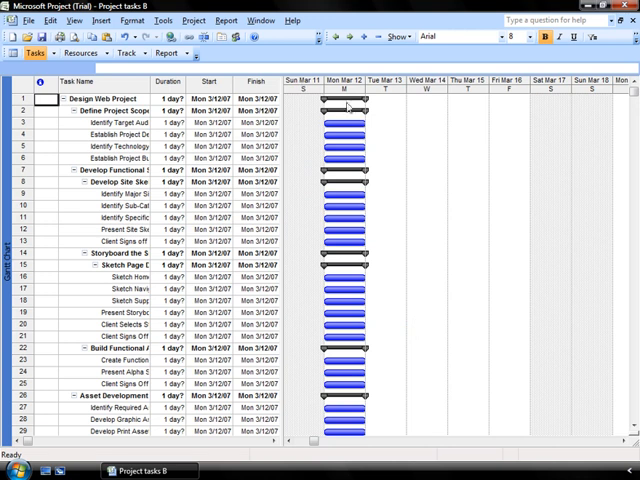
{"action": "mouse_move", "coordinate": [430, 108]}
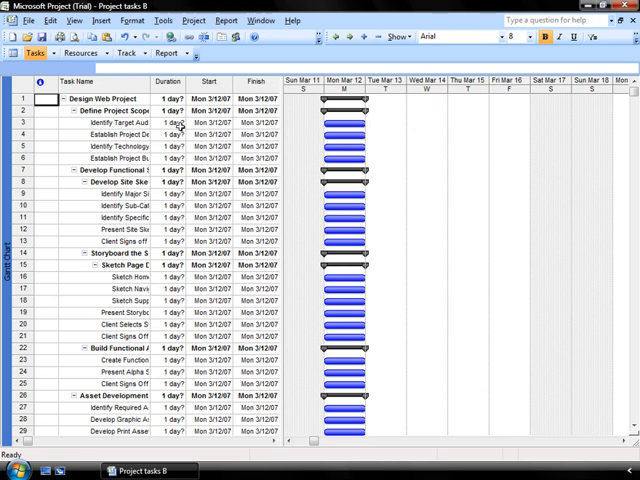
- Select task 3's Duration cell to edit it to 5 hrs
{"action": "left_click", "coordinate": [170, 124]}
{"action": "type", "text": "5 hrs"}
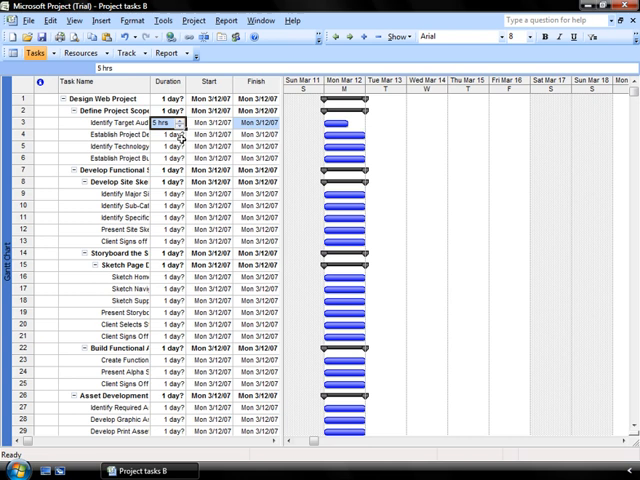
- Reopen the Timescale settings to review the Days middle tier
{"action": "left_click", "coordinate": [133, 19]}
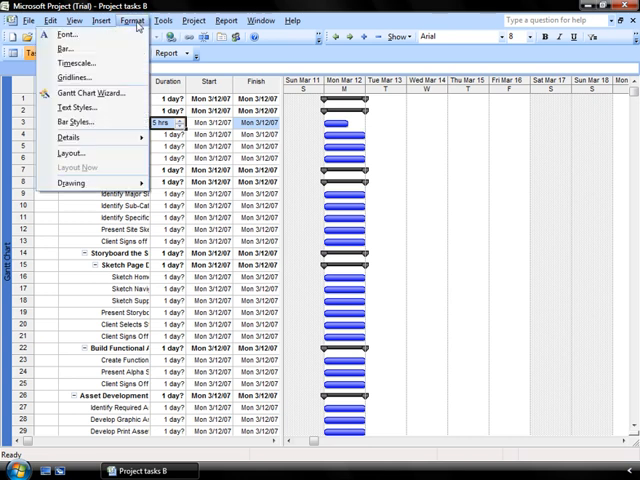
{"action": "left_click", "coordinate": [74, 63]}
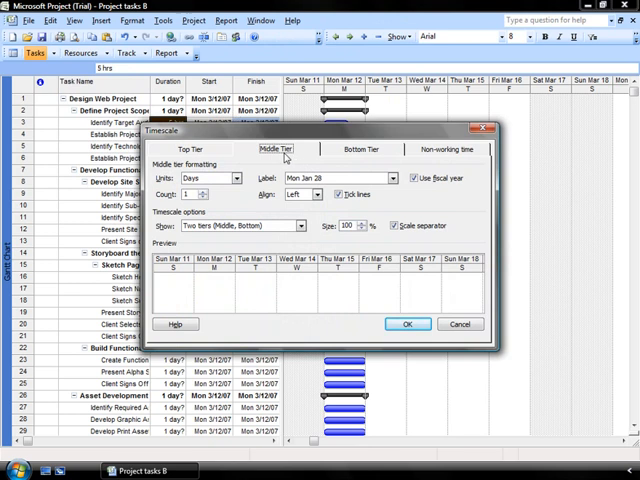
{"action": "mouse_move", "coordinate": [360, 159]}
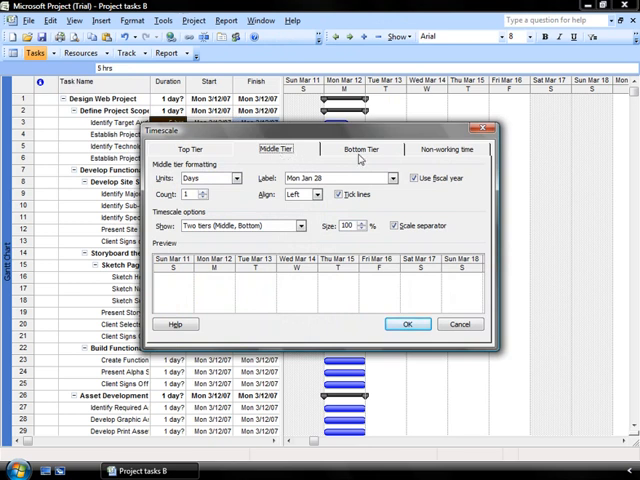